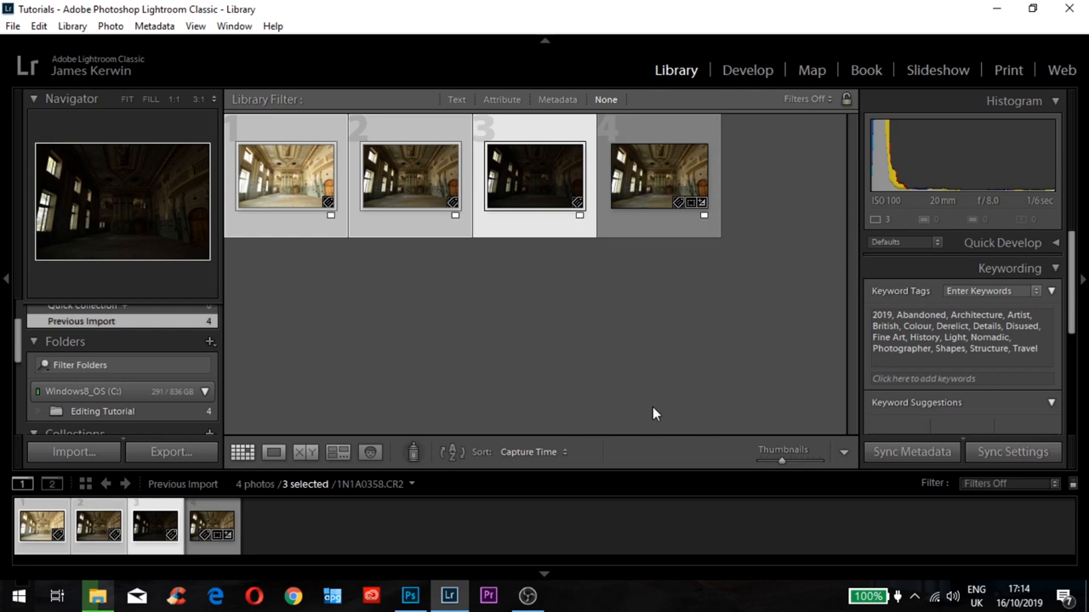
Remove the three bracketed source exposures from the catalogue only, then open the merged HDR DNG for editing
click(659, 176)
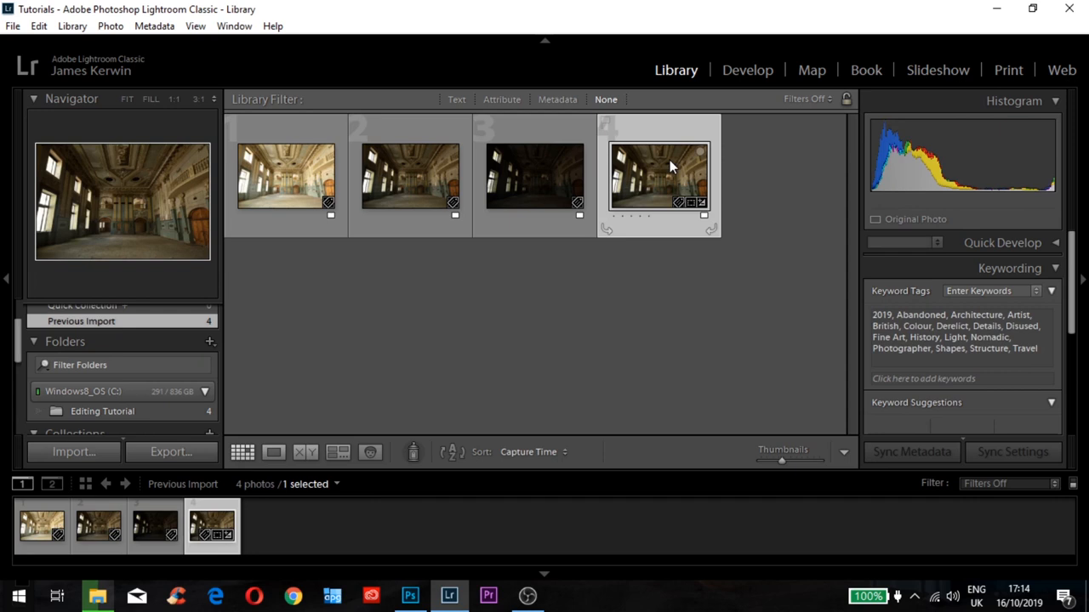
click(535, 176)
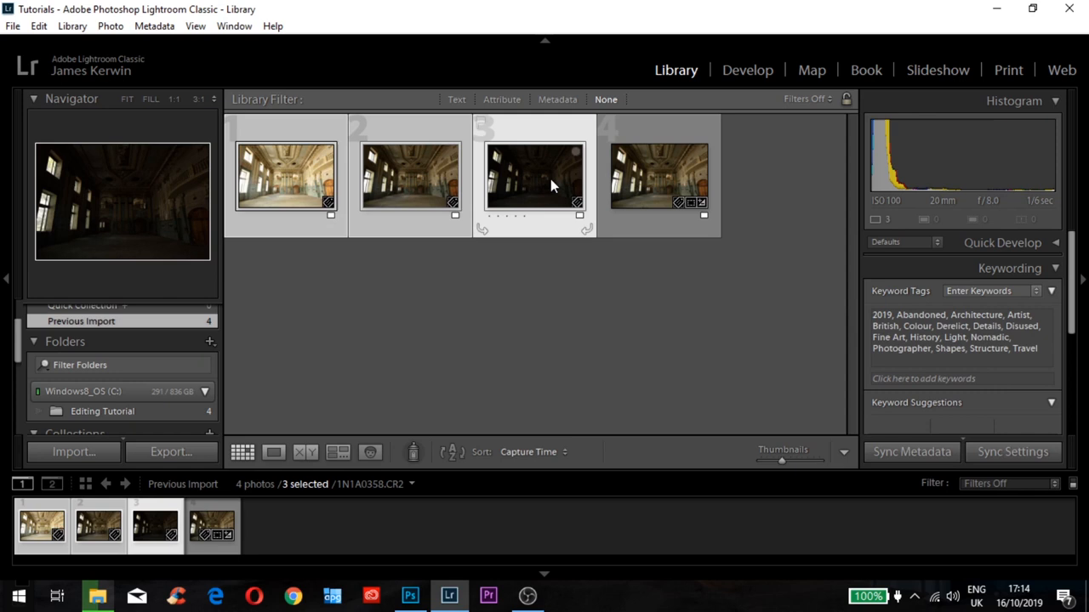
mouse_move(729, 213)
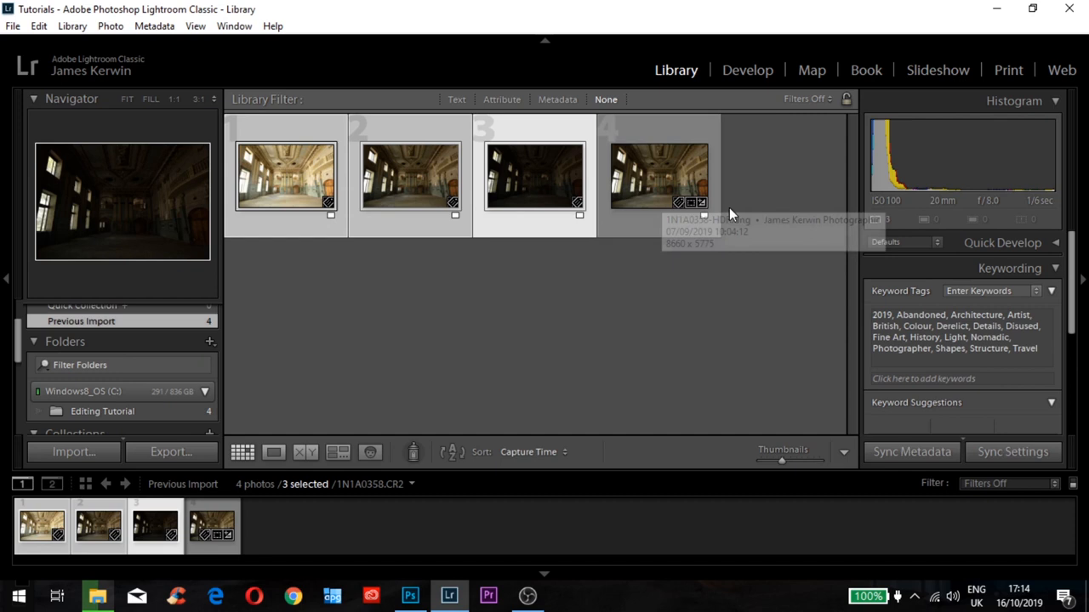
mouse_move(506, 185)
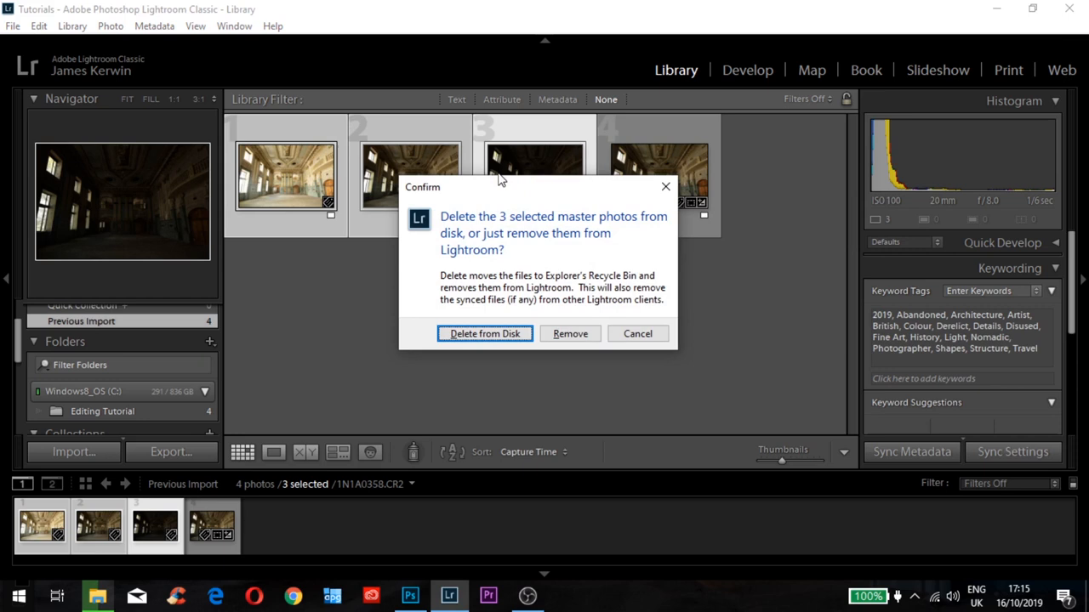
click(484, 333)
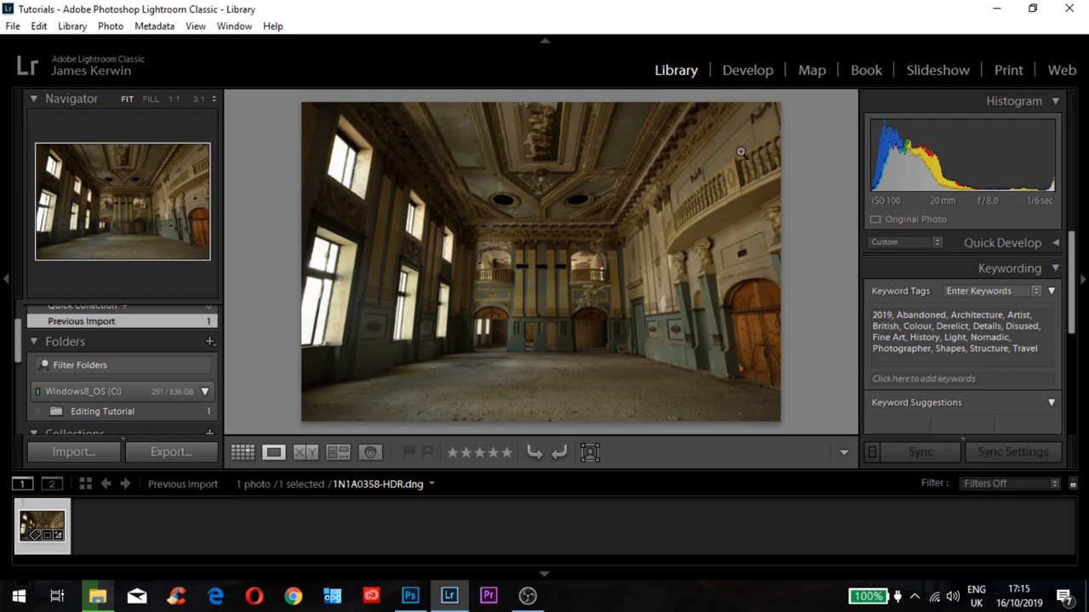
click(747, 70)
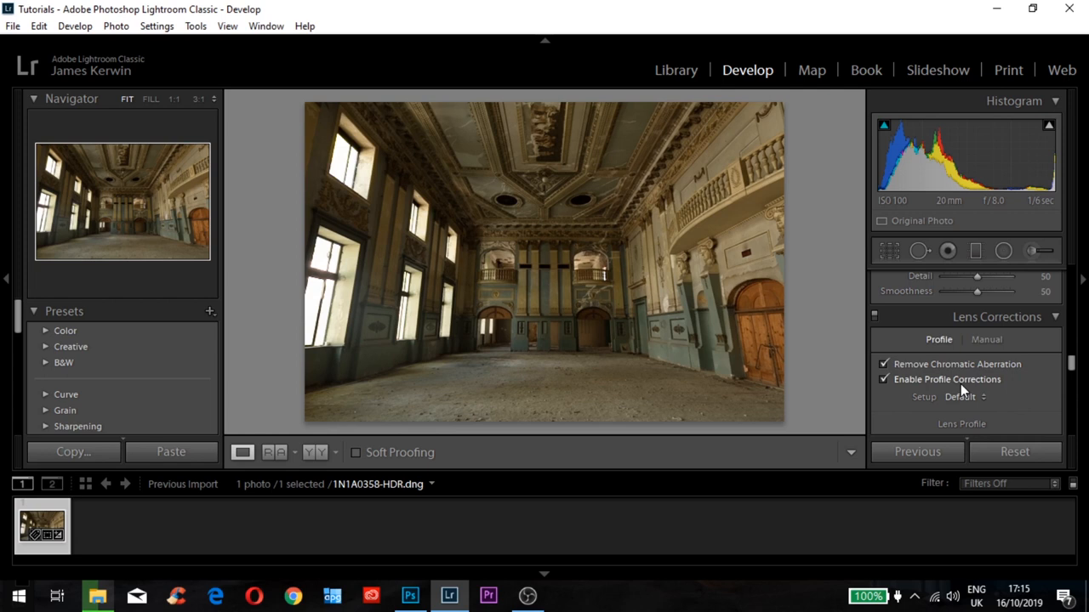
mouse_move(948, 370)
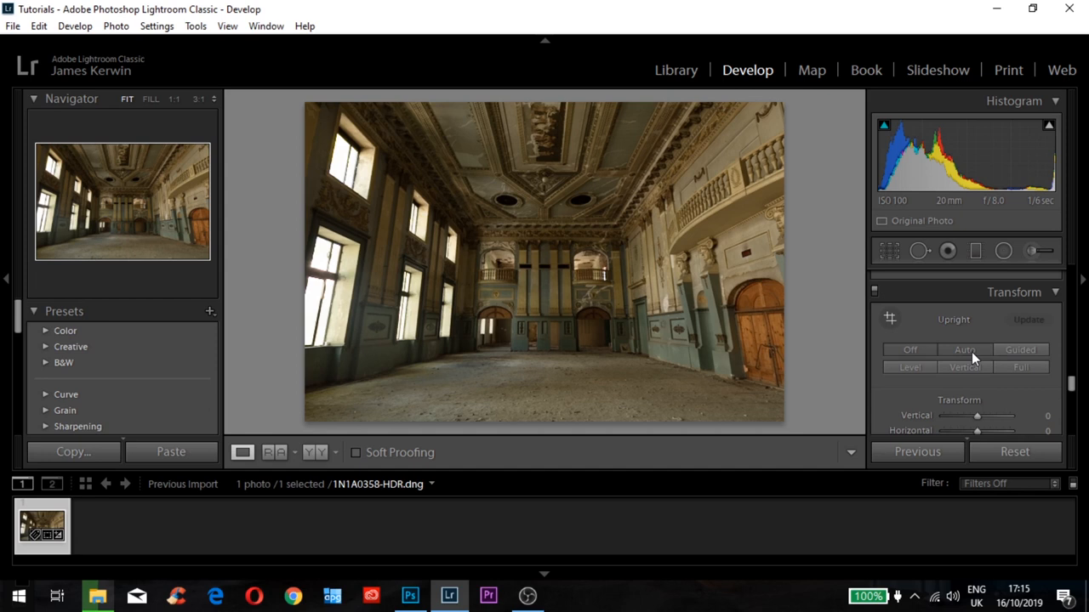
mouse_move(964, 350)
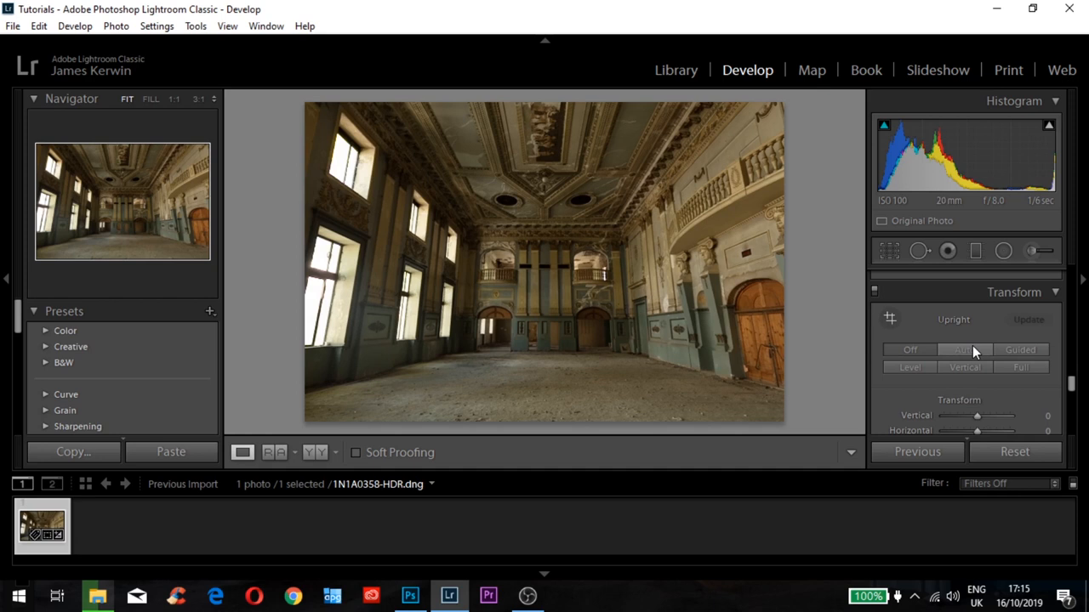
Apply Upright Auto and set Rotate to -0.2 to level the ballroom
click(965, 350)
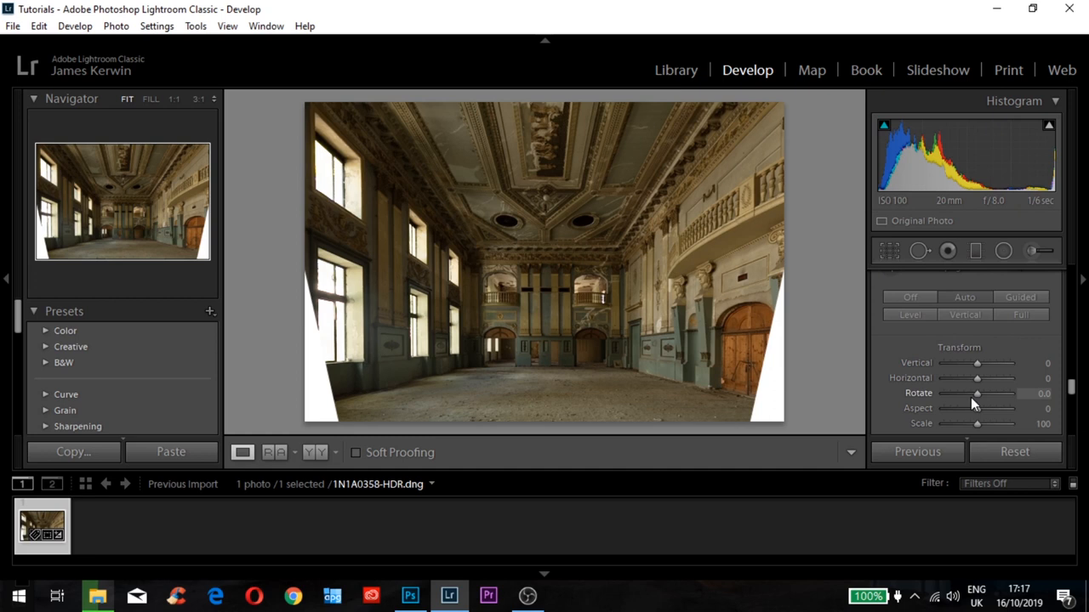
drag(979, 393, 977, 393)
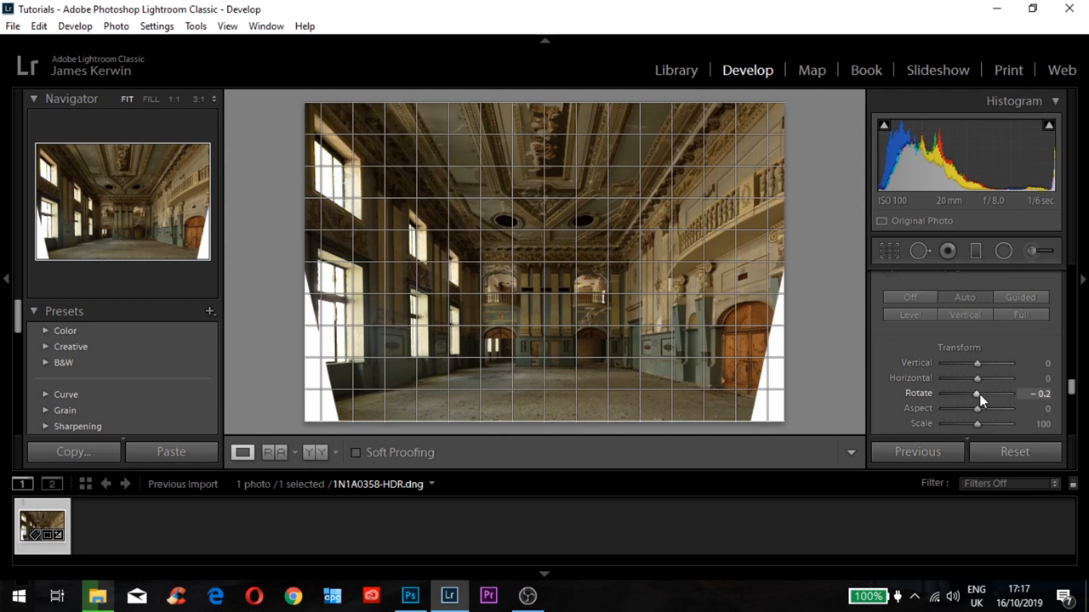
double_click(1037, 393)
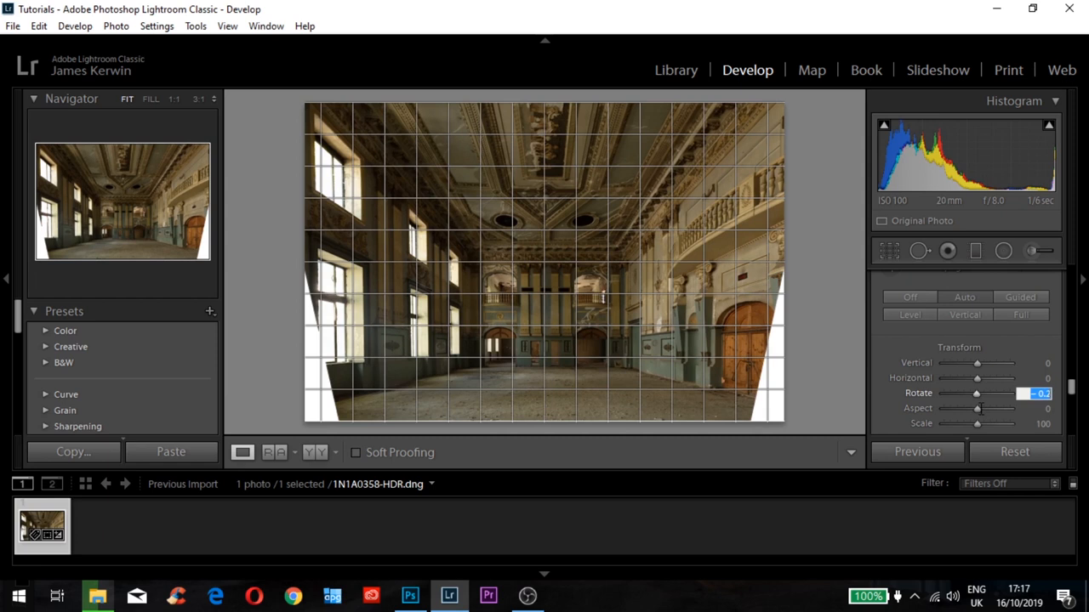
click(888, 250)
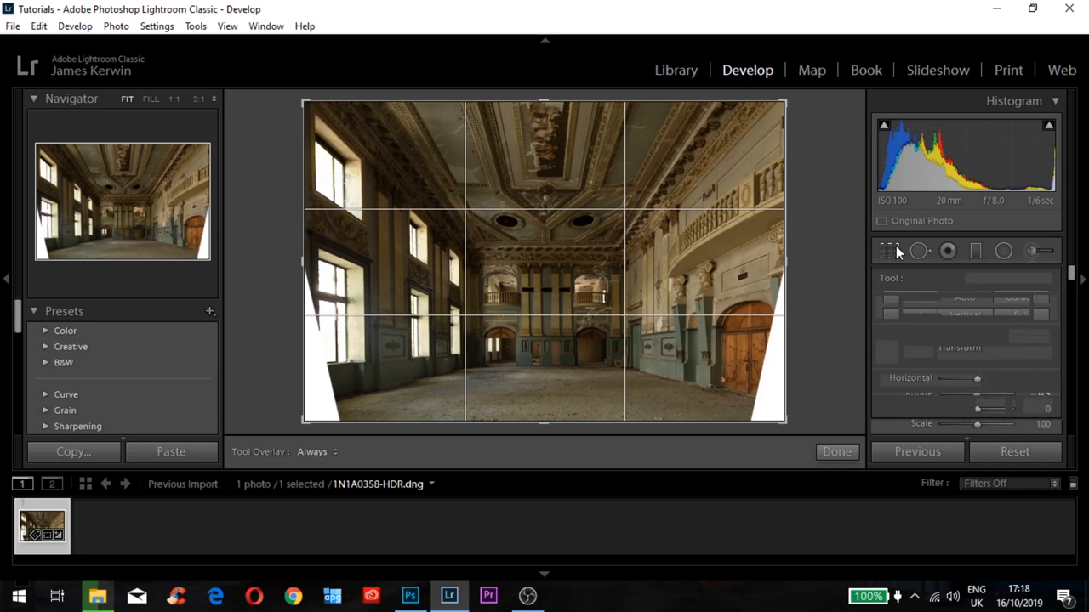
Crop at a 2 x 3 ratio with the frame pulled inside the white edges, and apply
click(1008, 306)
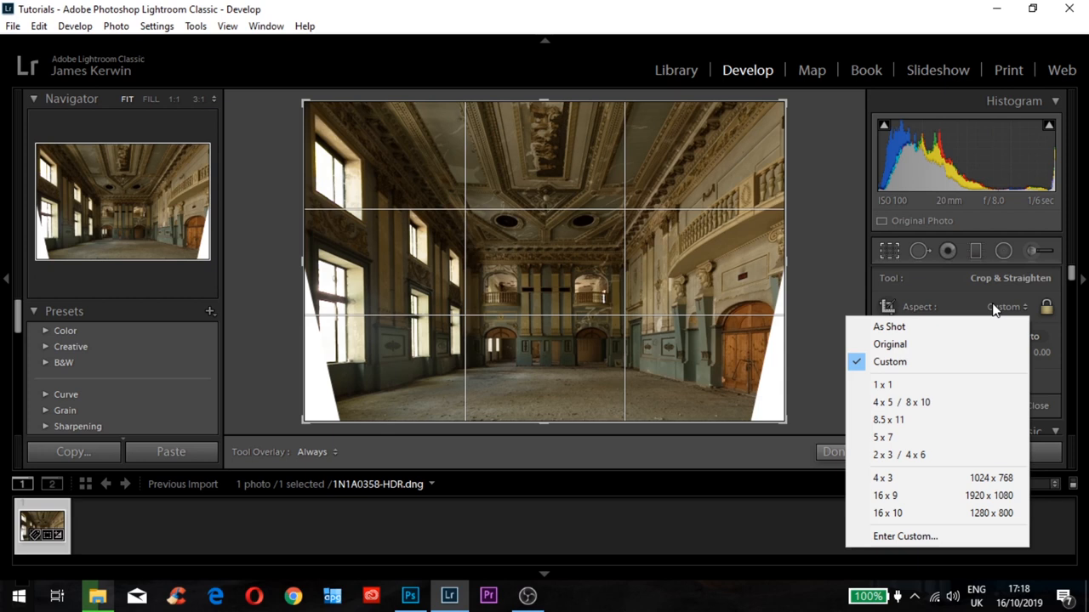
click(900, 454)
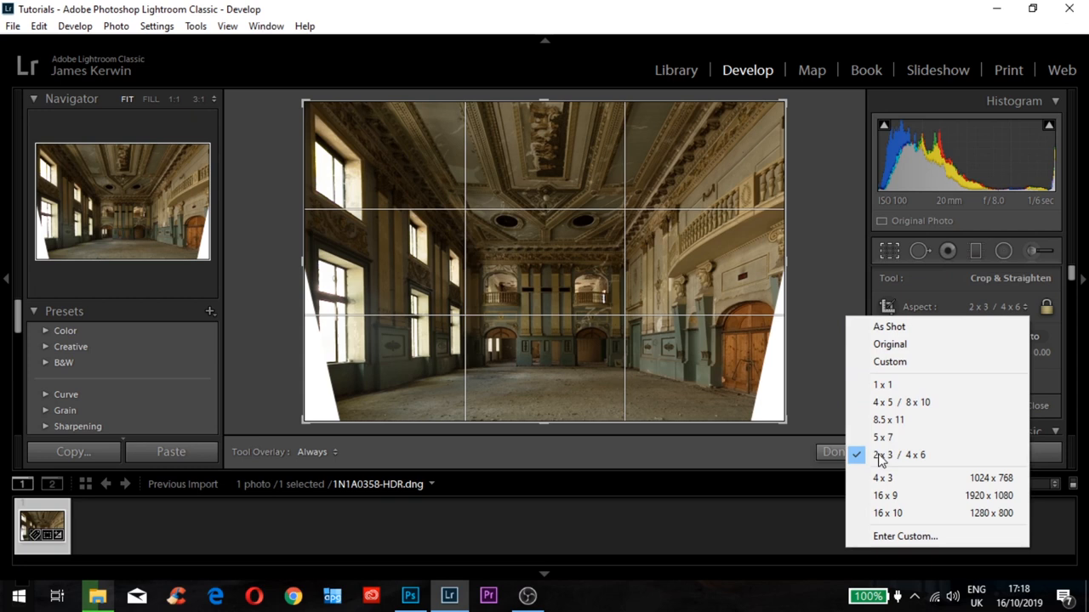
click(899, 454)
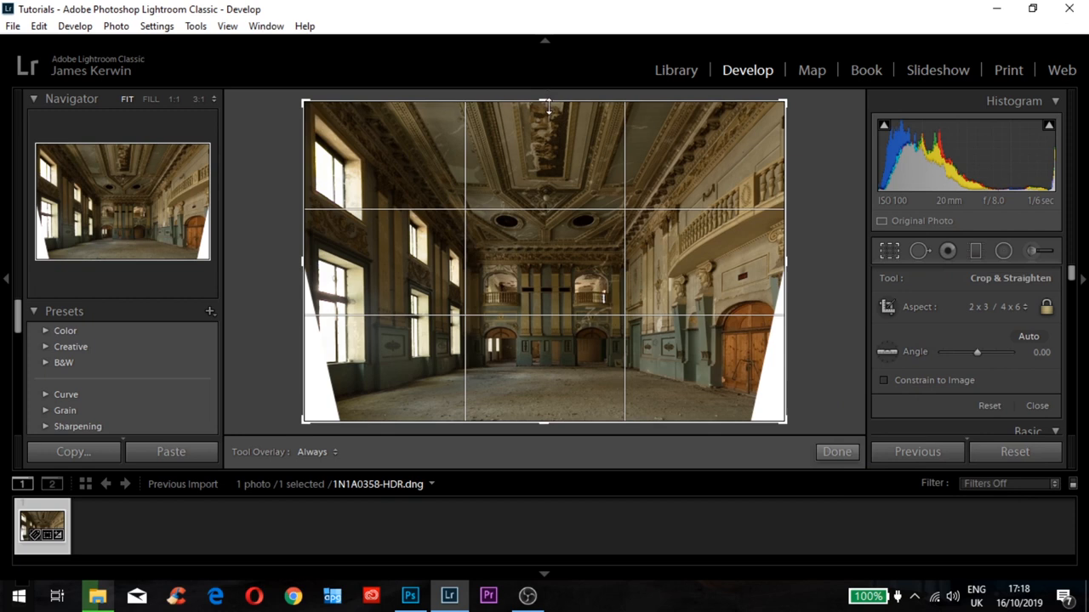
click(997, 307)
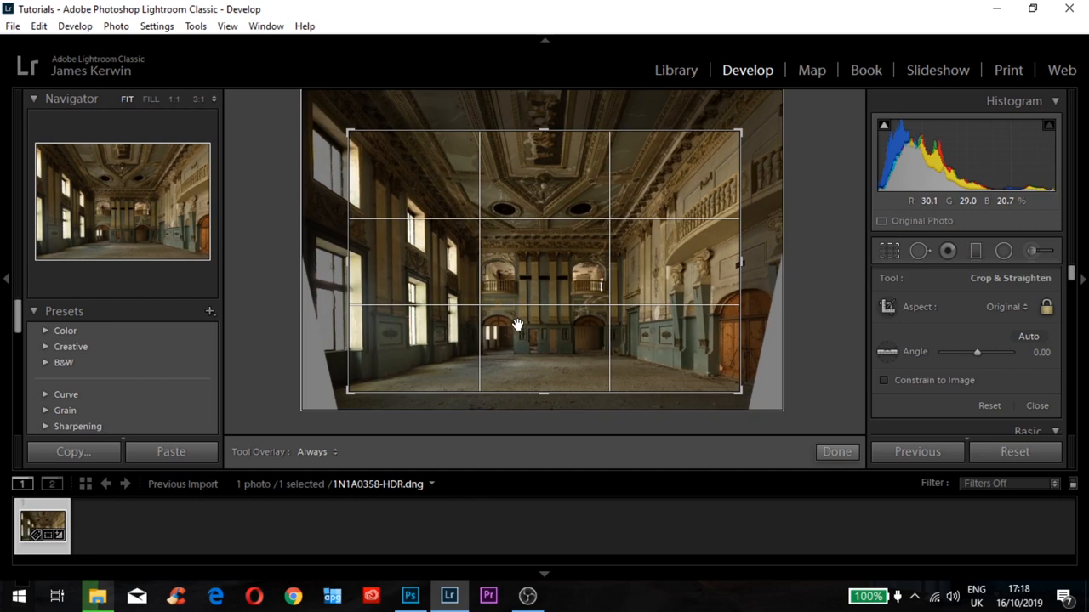
drag(545, 132, 557, 140)
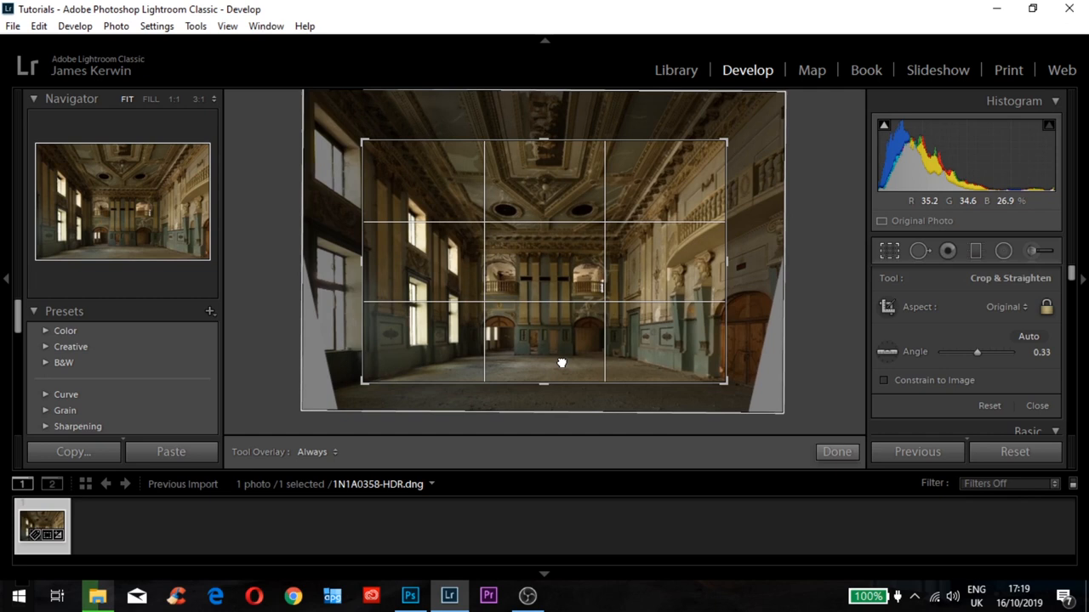
click(837, 452)
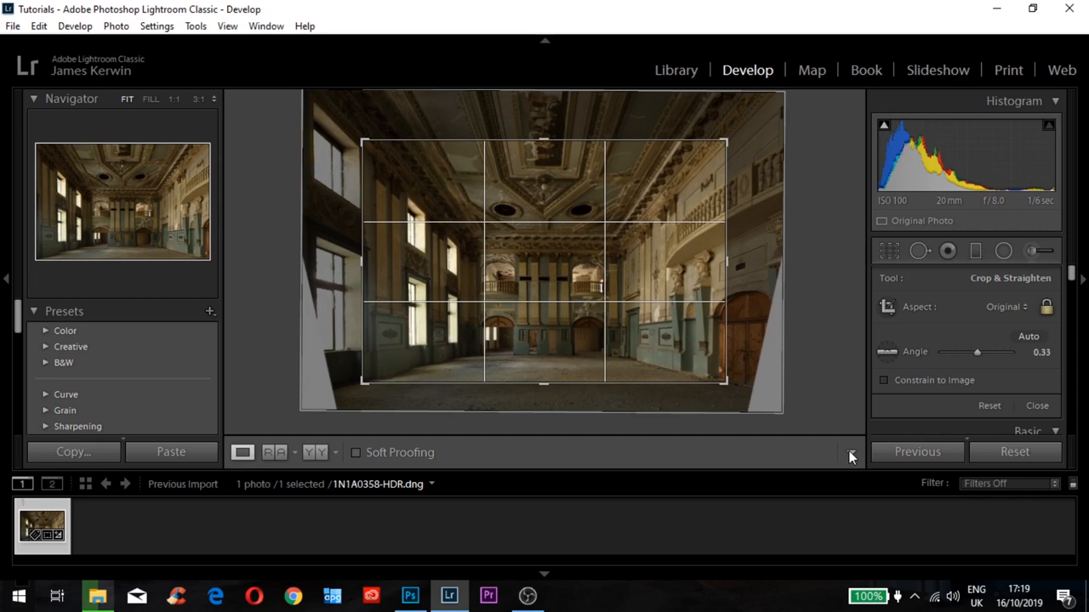
Compare Upright Vertical with a slight rotation, then switch to Upright Auto
click(1036, 406)
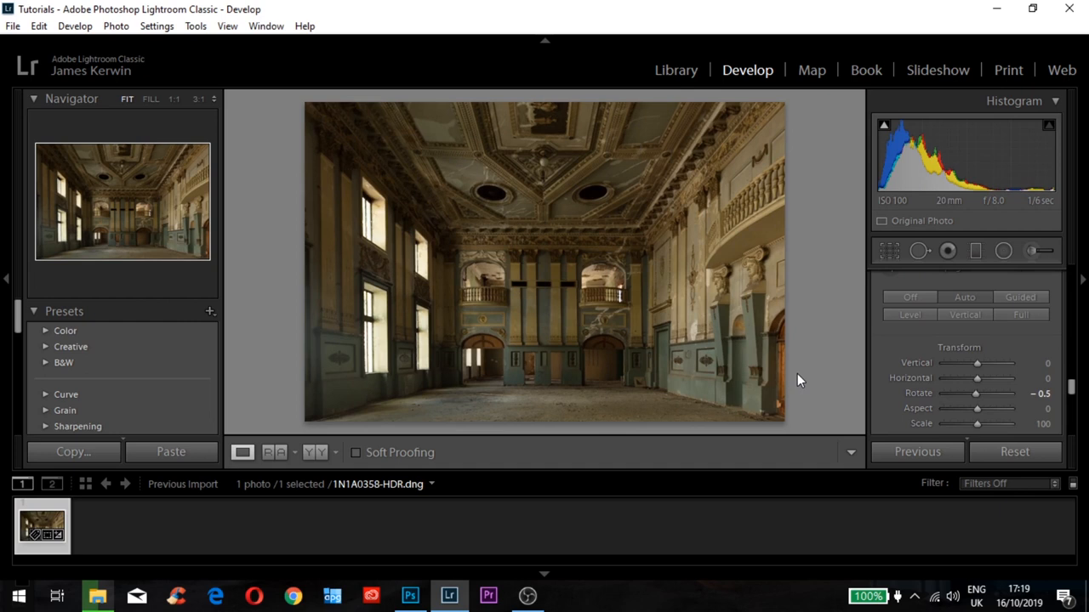
mouse_move(838, 378)
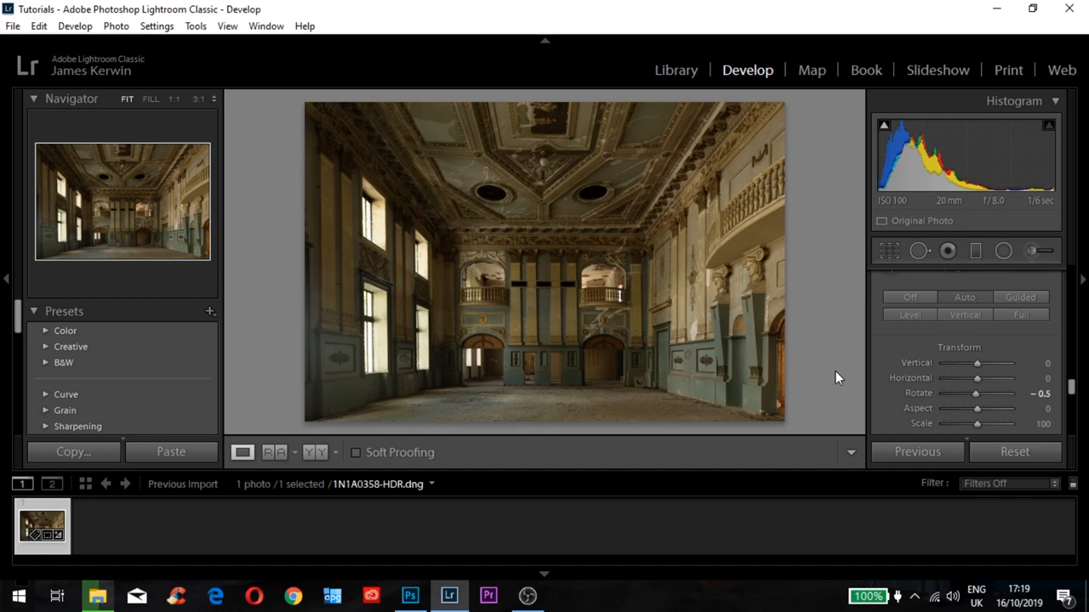
click(964, 315)
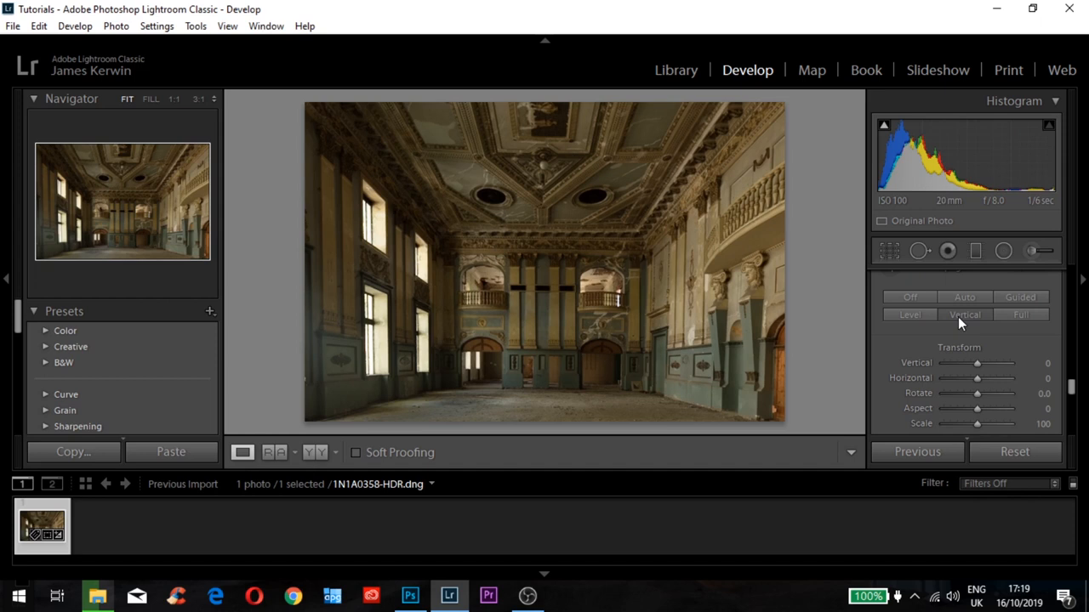
drag(983, 393, 974, 393)
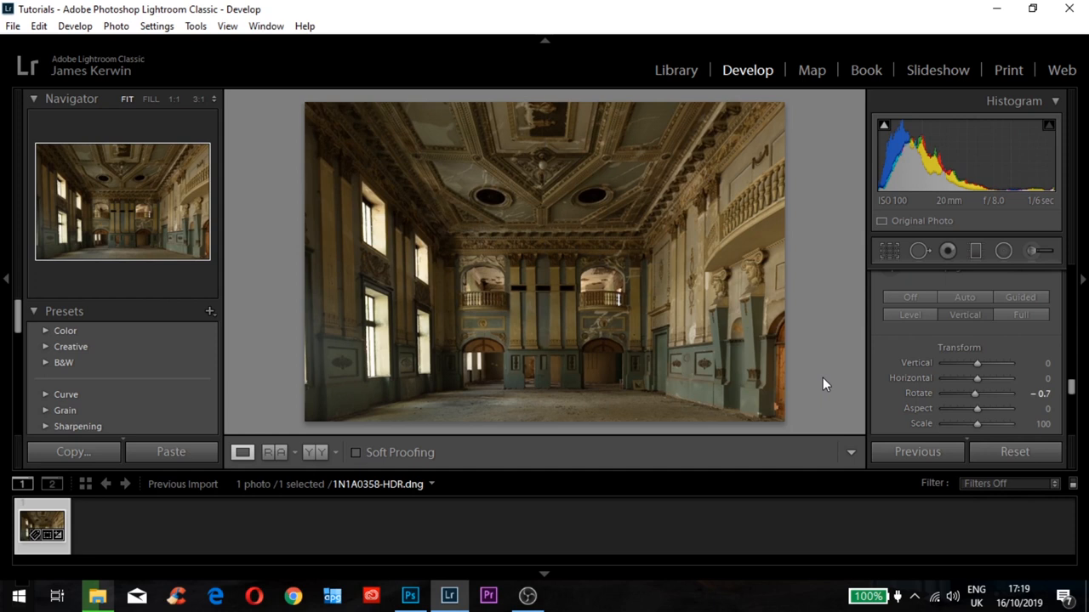
click(965, 297)
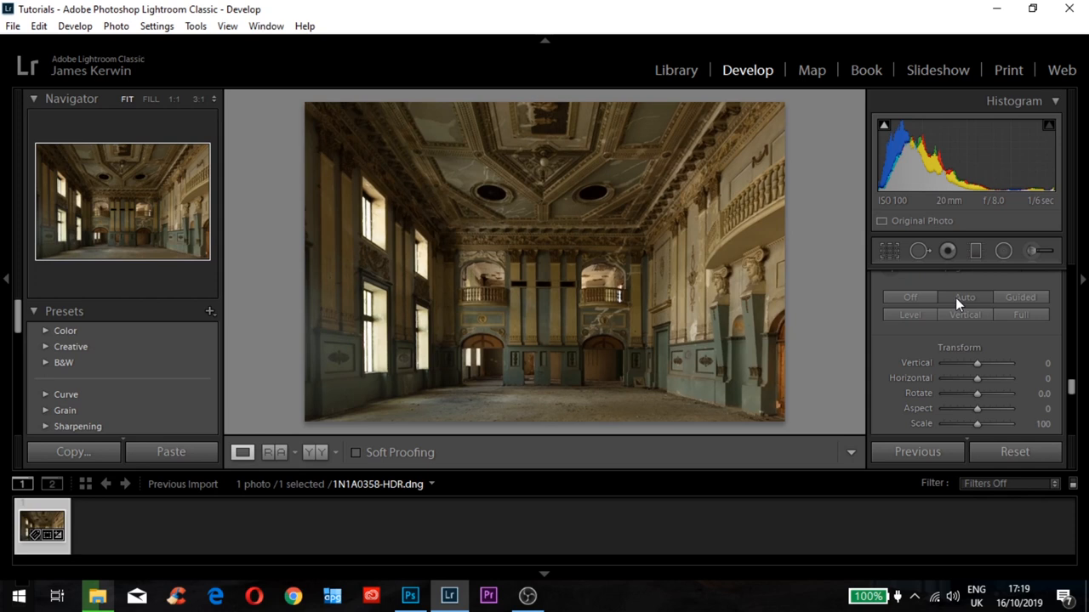
mouse_move(908, 388)
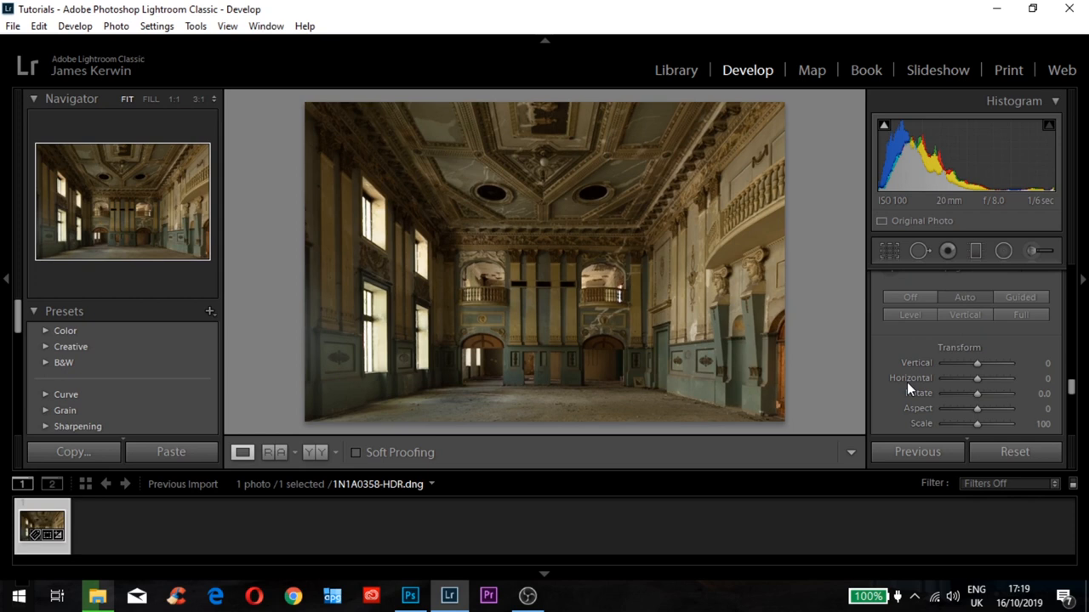
mouse_move(458, 391)
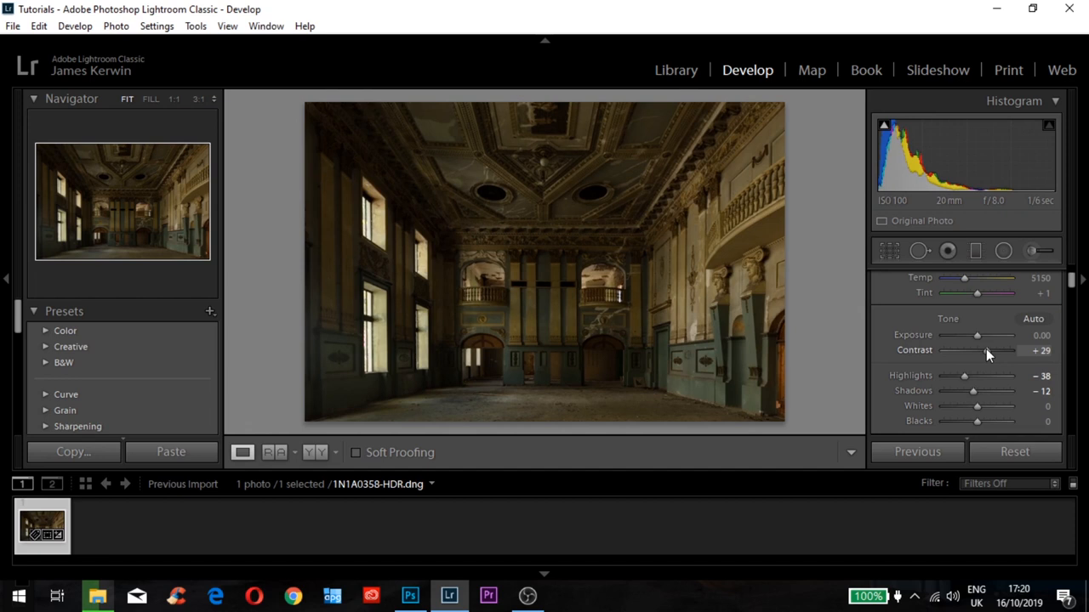
Set Contrast to +17 and push Whites up to +50
drag(977, 335, 980, 335)
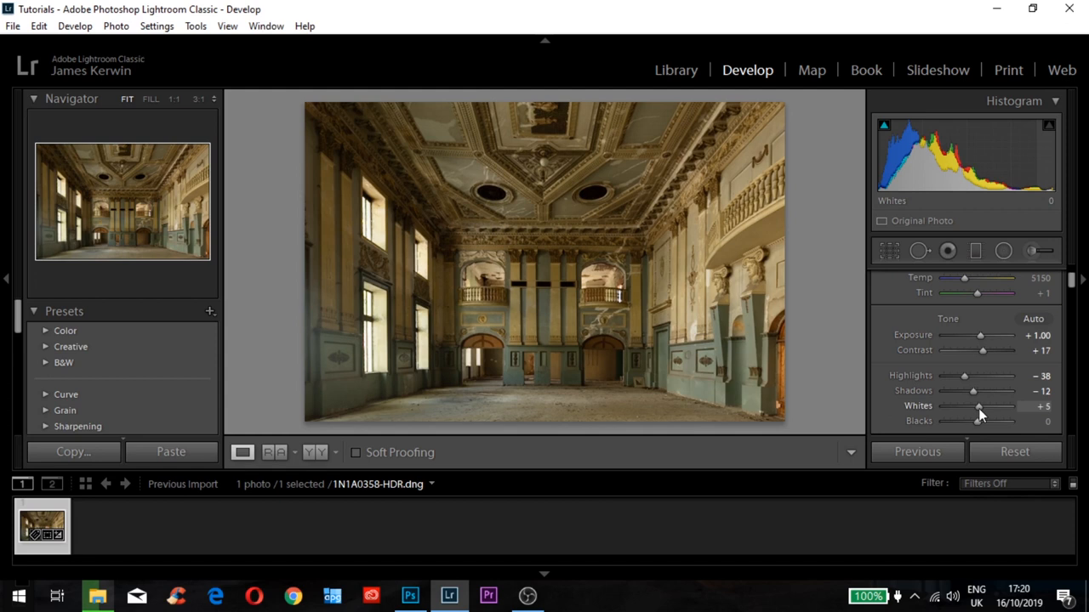
drag(978, 422, 1021, 421)
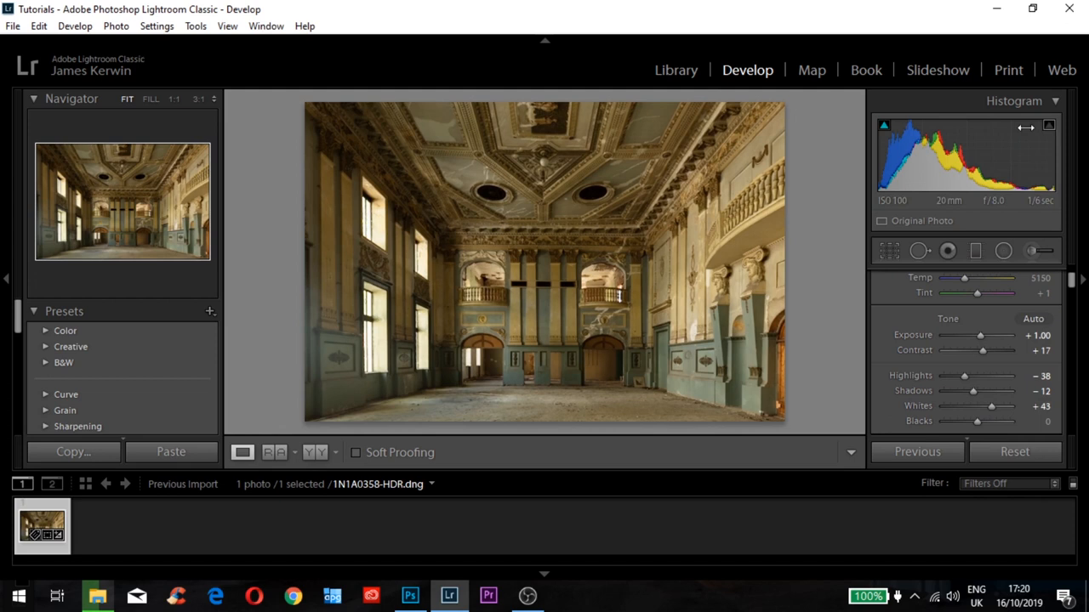
drag(977, 406, 994, 406)
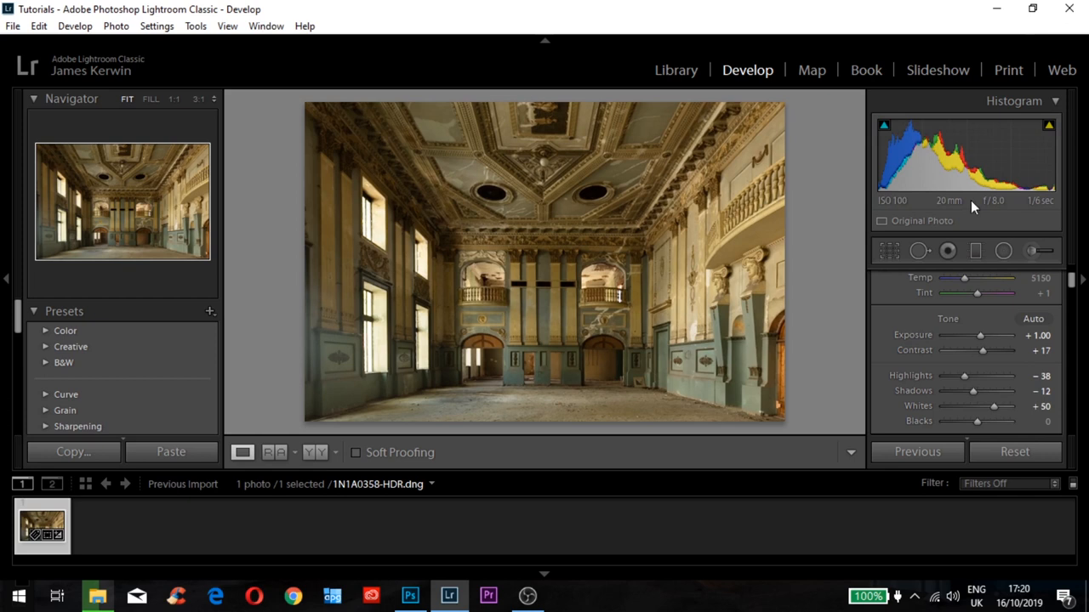
mouse_move(983, 355)
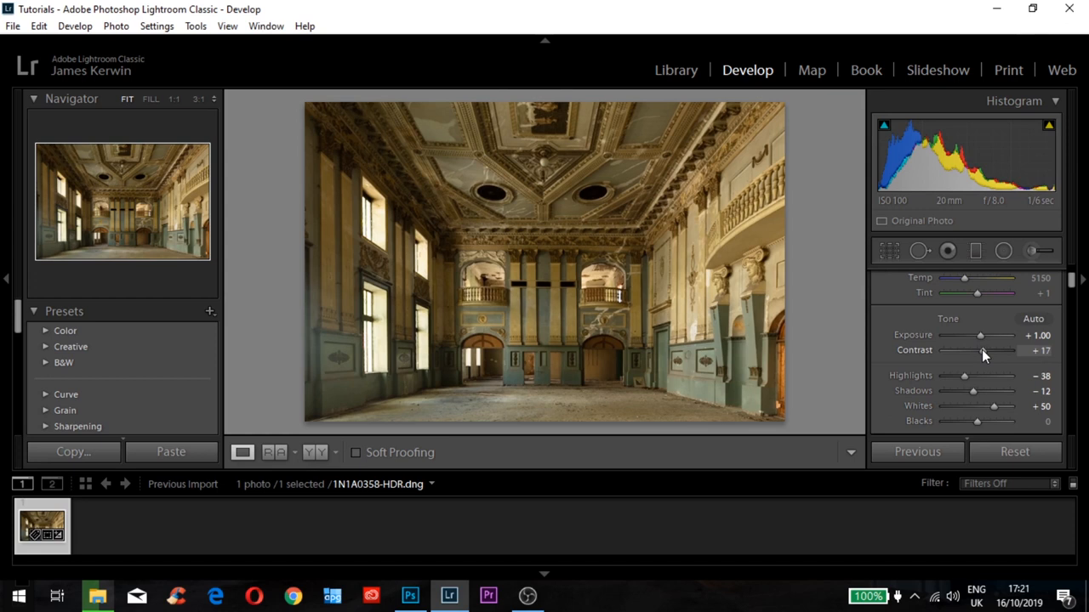
mouse_move(865, 237)
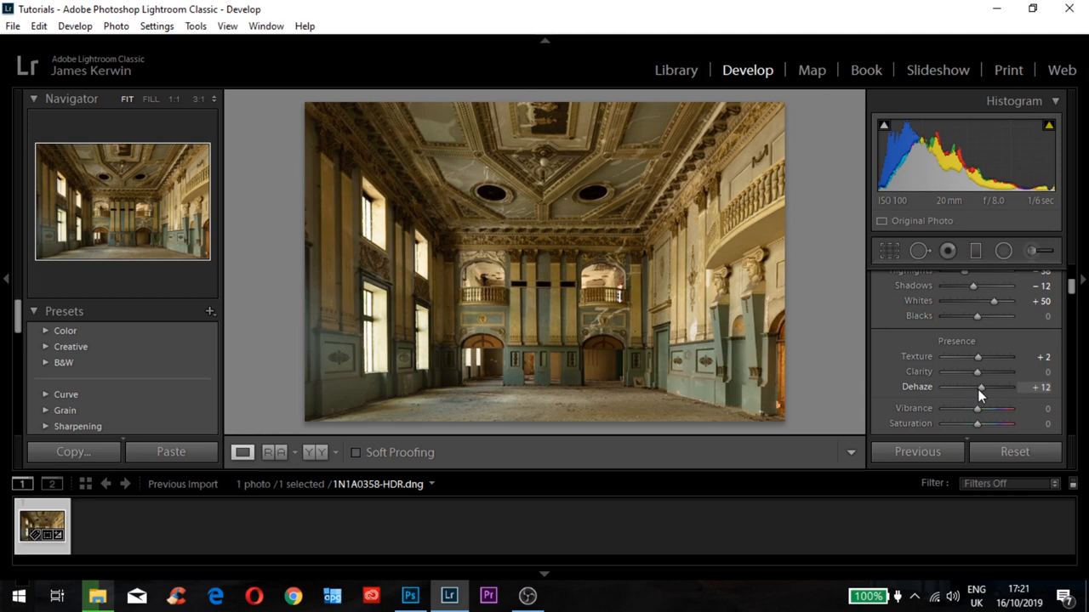
Raise Dehaze to +12 and reopen the crop tool
drag(979, 388, 987, 388)
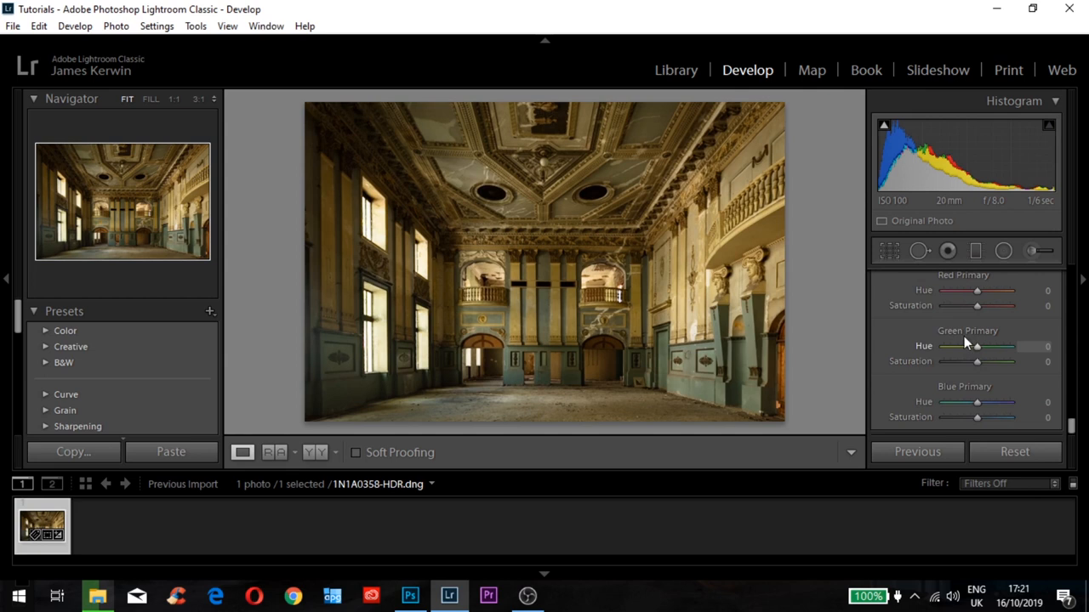
click(888, 250)
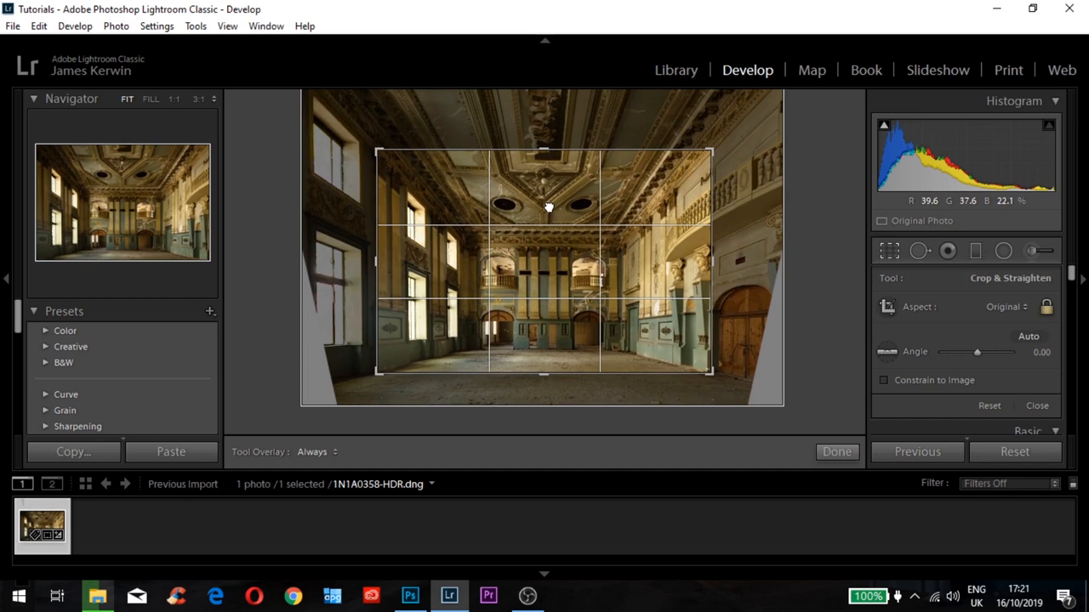
Confirm the tighter crop and nudge the vertical perspective slider
click(837, 452)
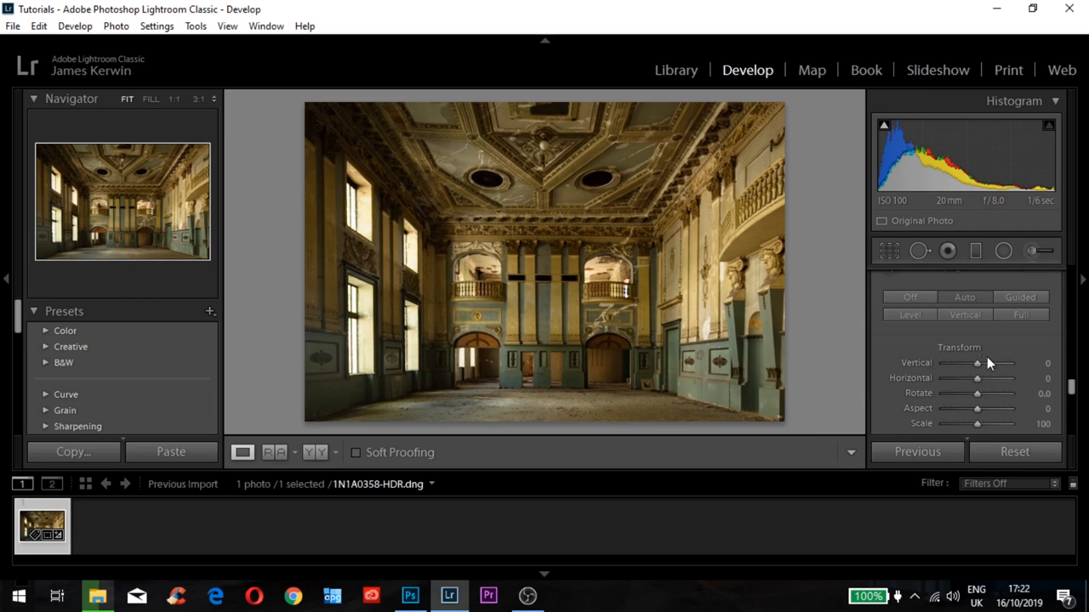
drag(978, 393, 976, 398)
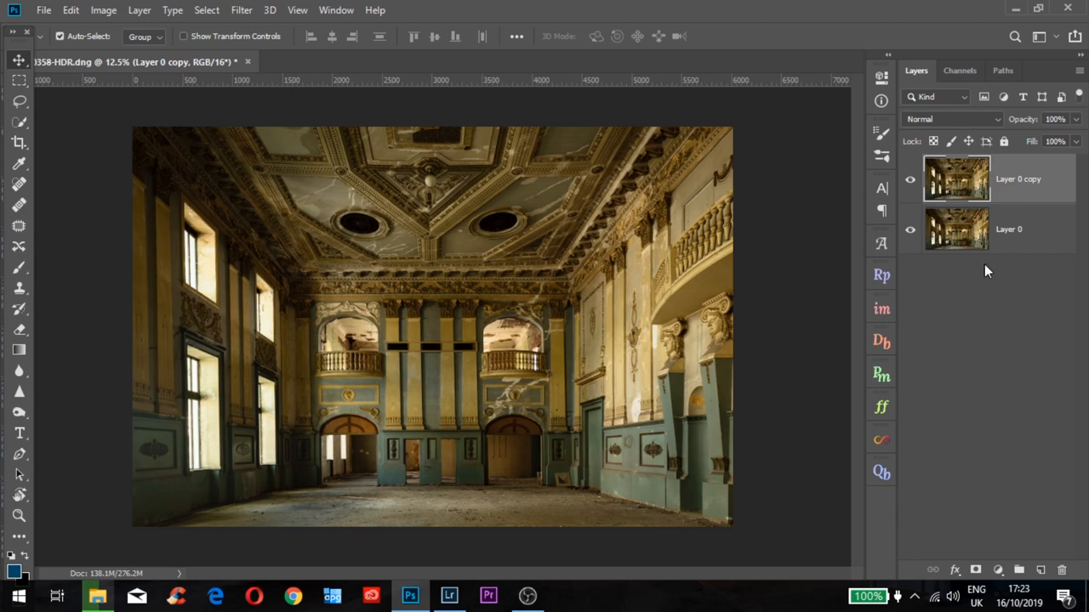
Free Transform the duplicate layer, pulling bottom-left outward and top-right up, then commit
key(ctrl+t)
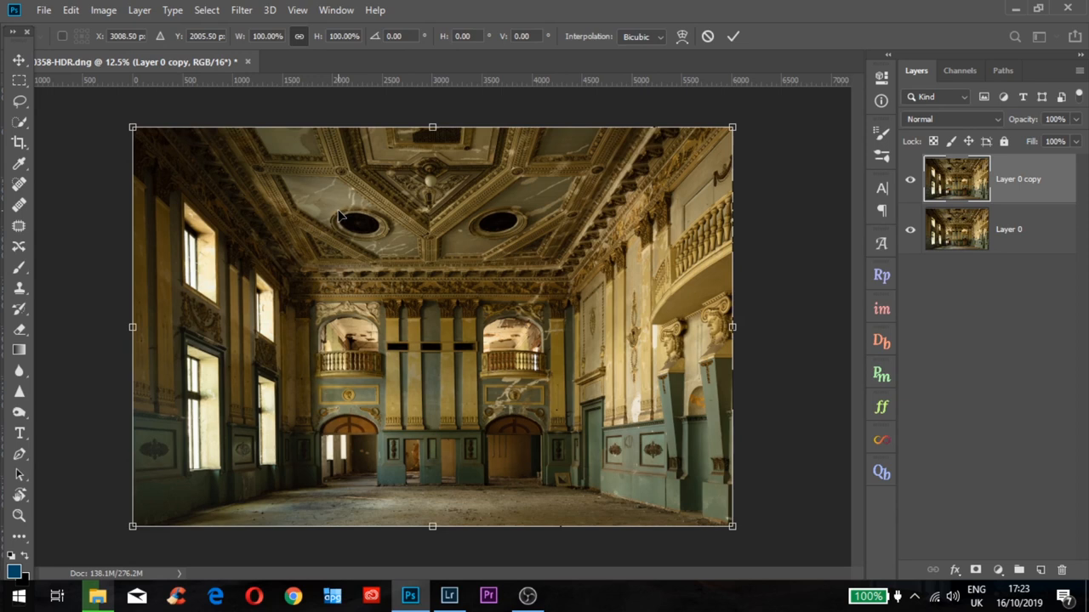
drag(132, 525, 126, 528)
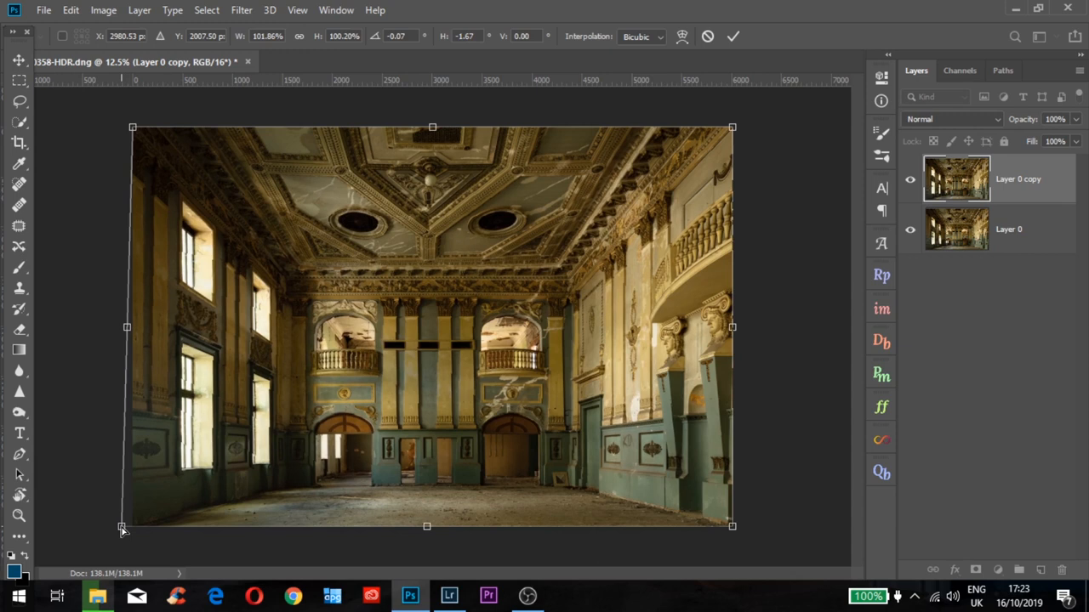
mouse_move(593, 162)
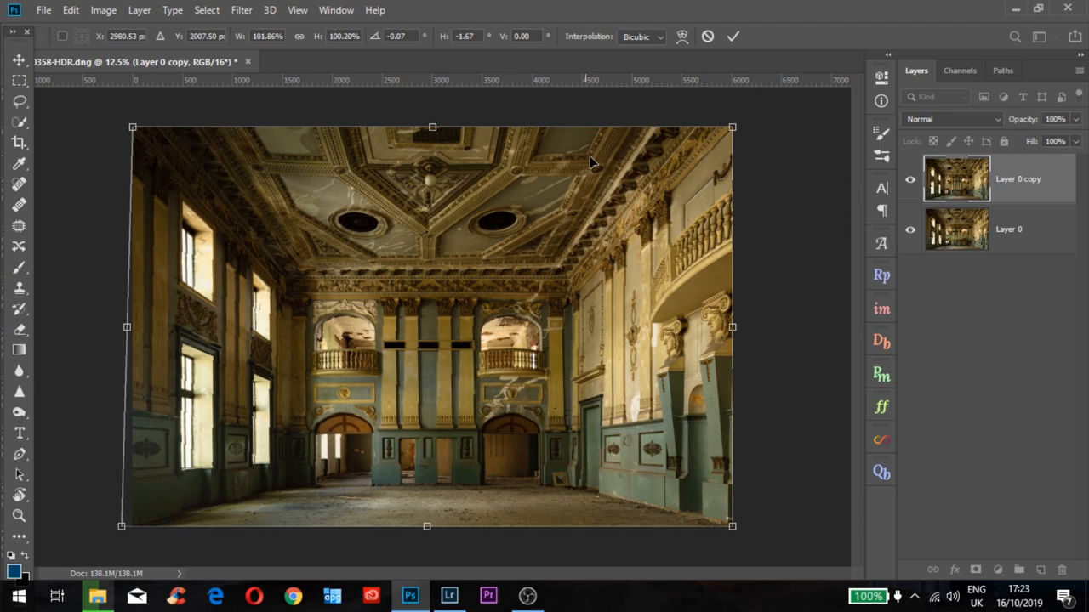
drag(734, 125, 730, 125)
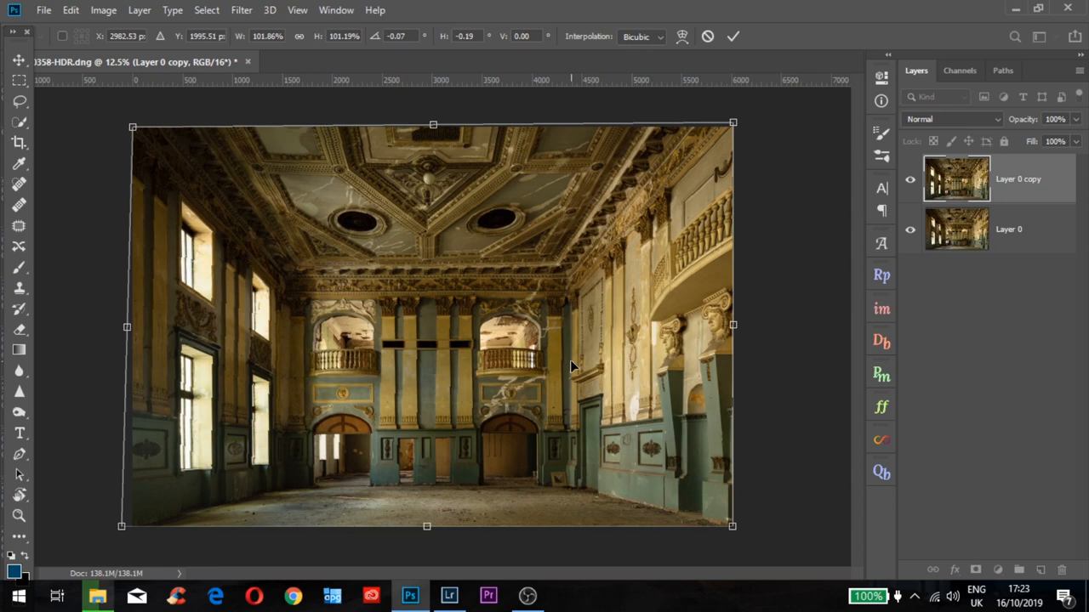
click(731, 35)
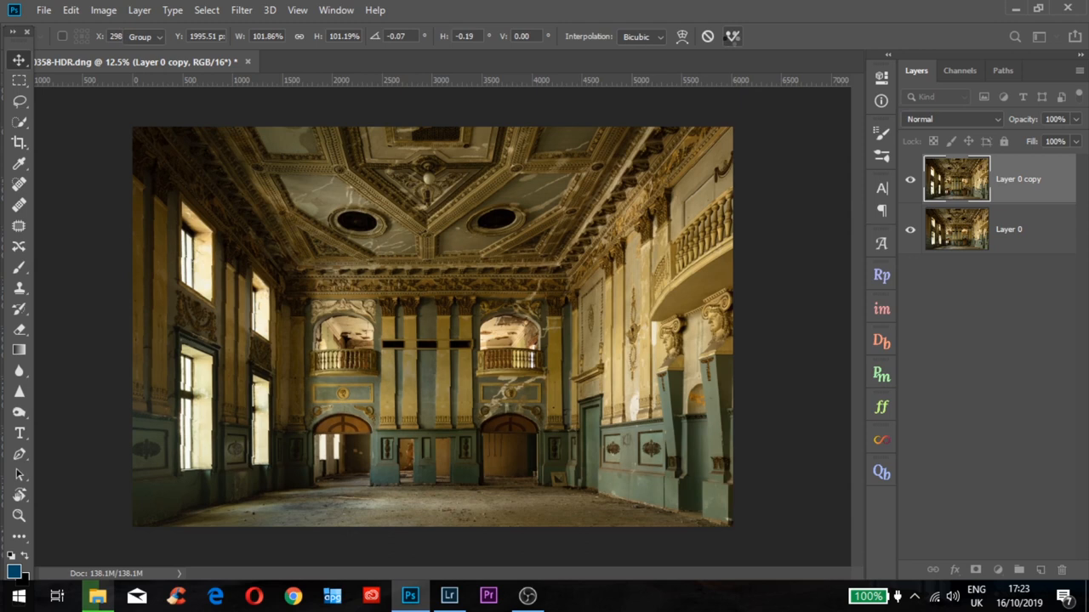